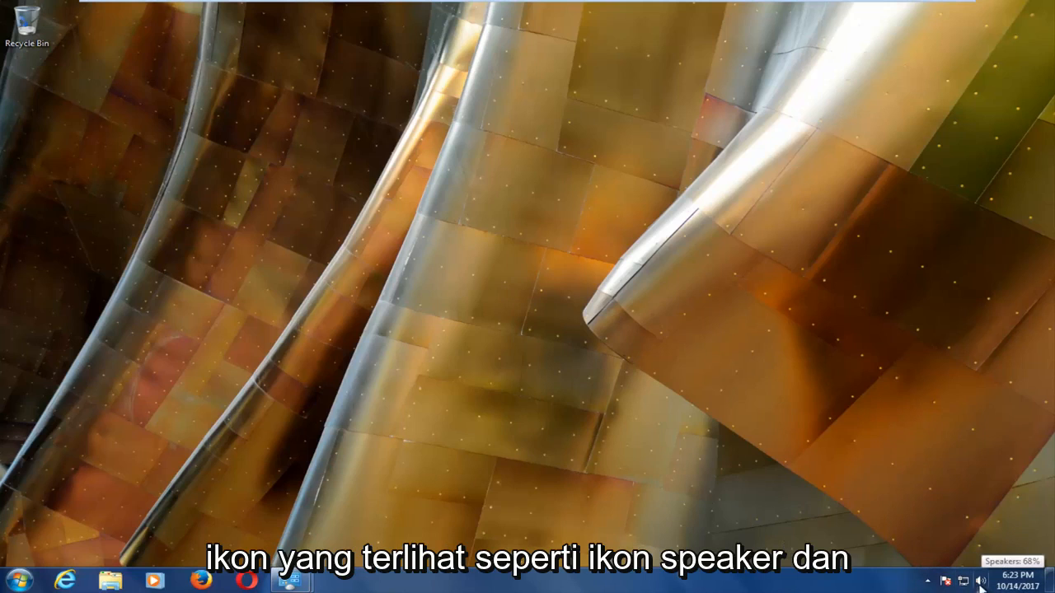
Step: Check the speaker volume controls by muting and unmuting the speakers
click(960, 581)
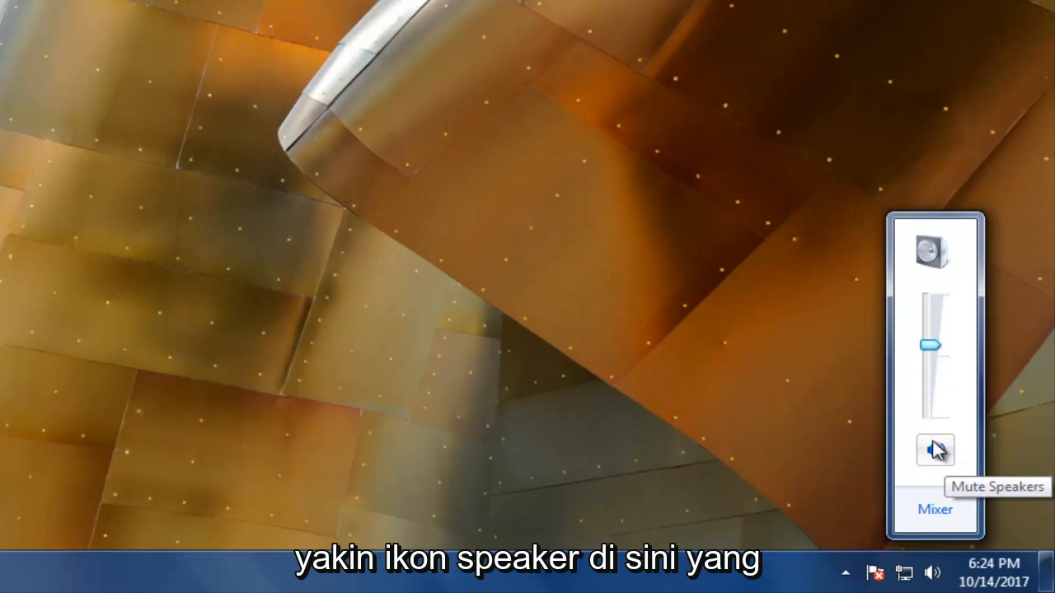
click(935, 451)
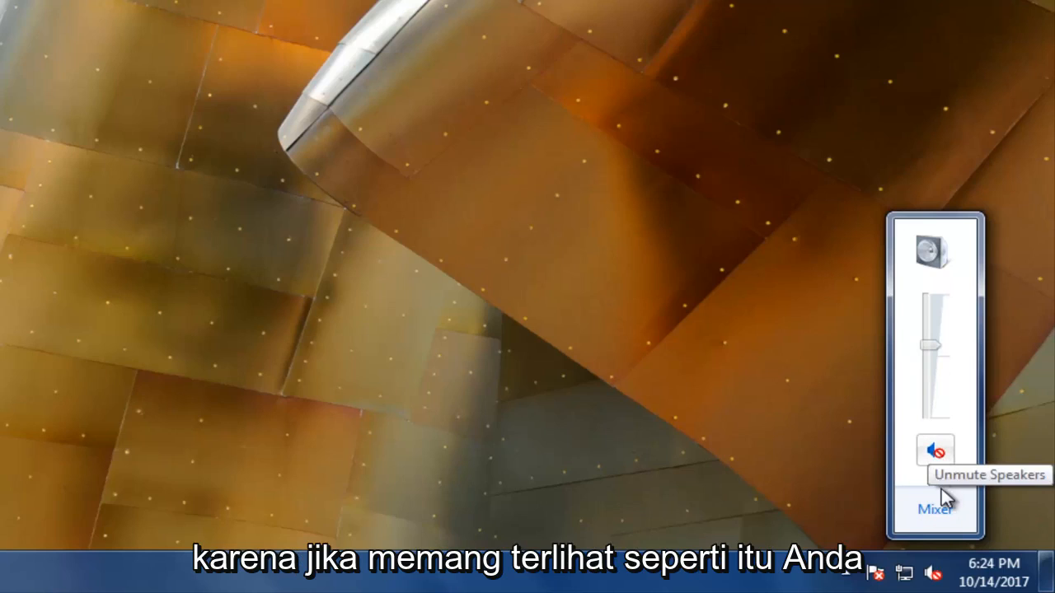
click(934, 448)
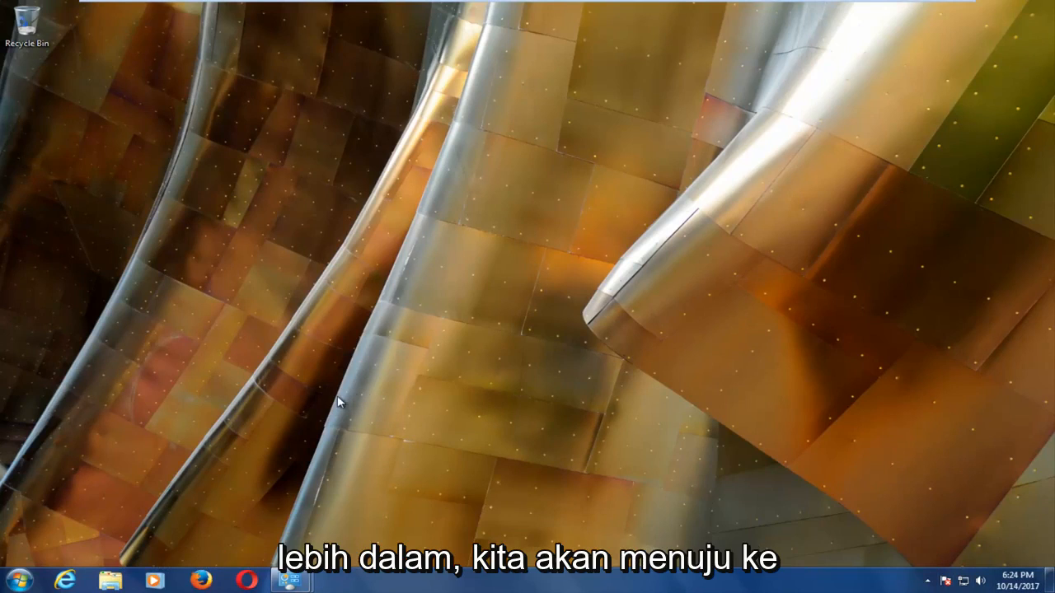
Step: Search 'troubleshooting' from the Start menu and go to the Troubleshooting page
click(17, 580)
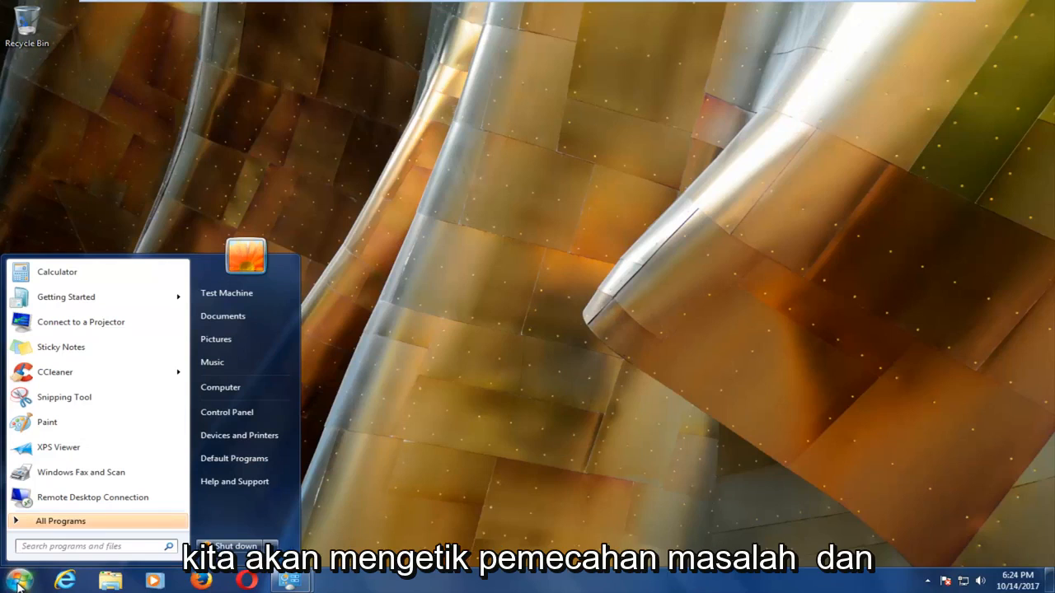
text(troubleshooting)
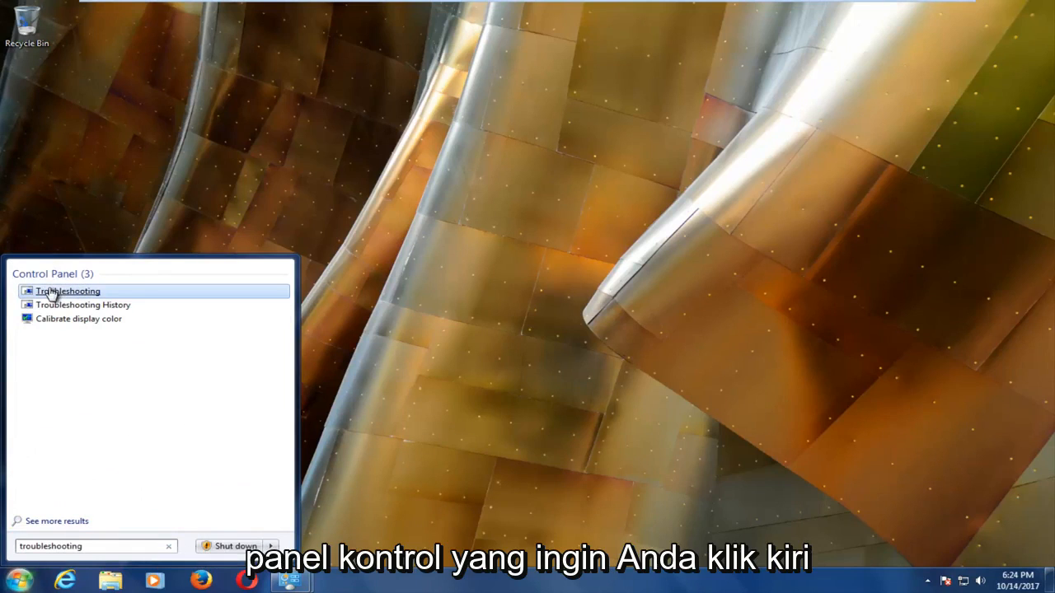
click(67, 290)
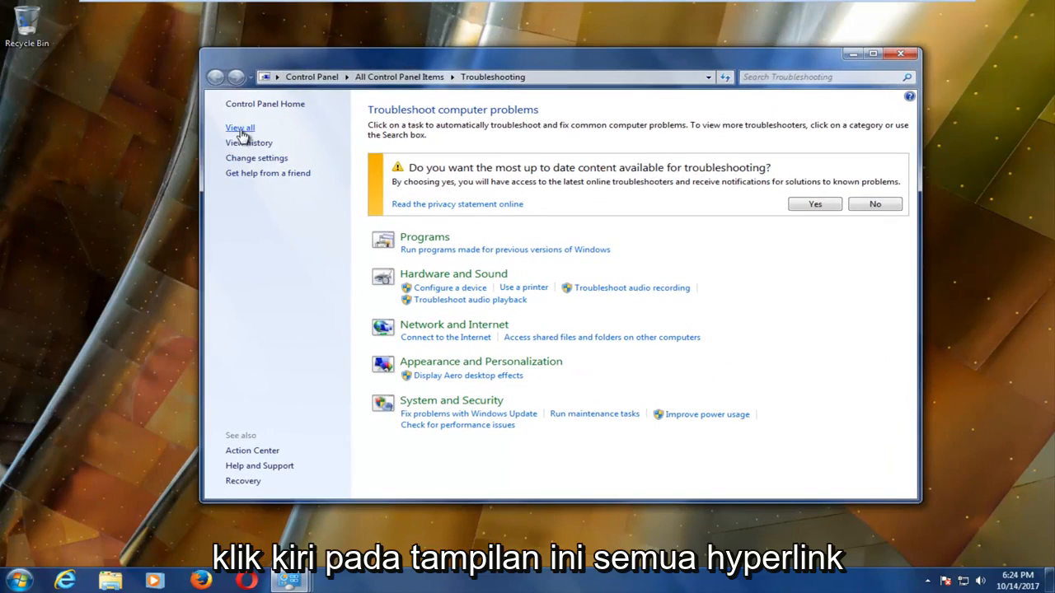
Step: View all troubleshooters and launch the Playing Audio troubleshooter
click(241, 128)
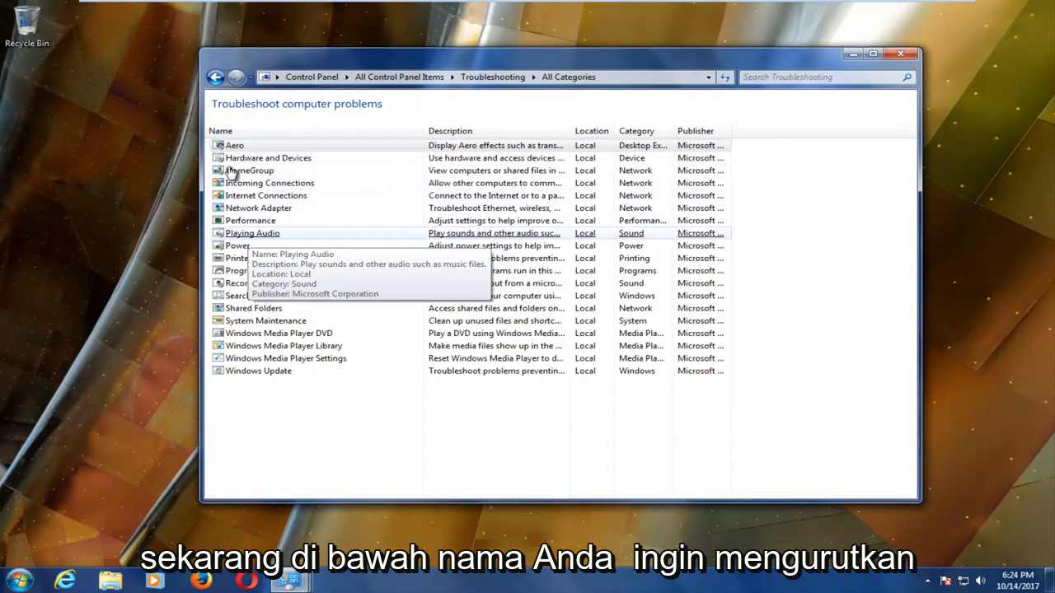
mouse_move(264, 240)
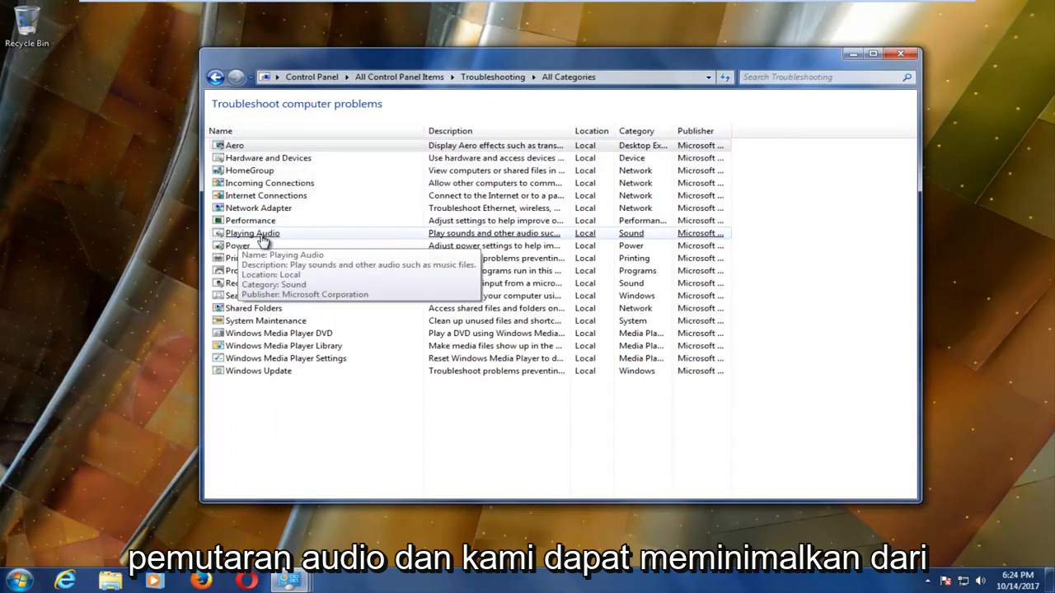
click(252, 233)
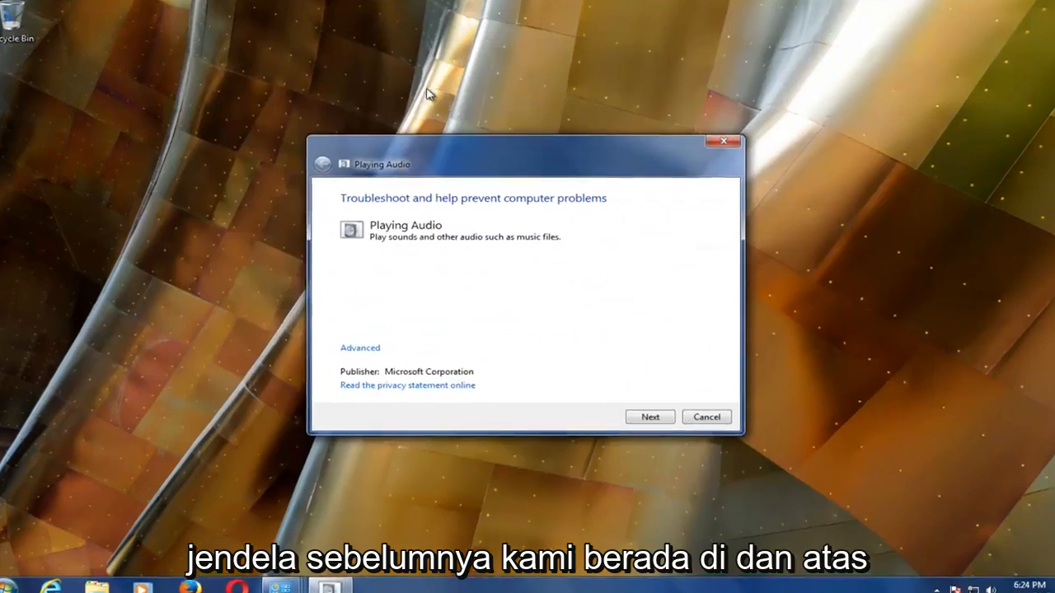
Step: Run the Playing Audio checks with 'Apply repairs automatically' enabled under Advanced
drag(525, 163, 509, 153)
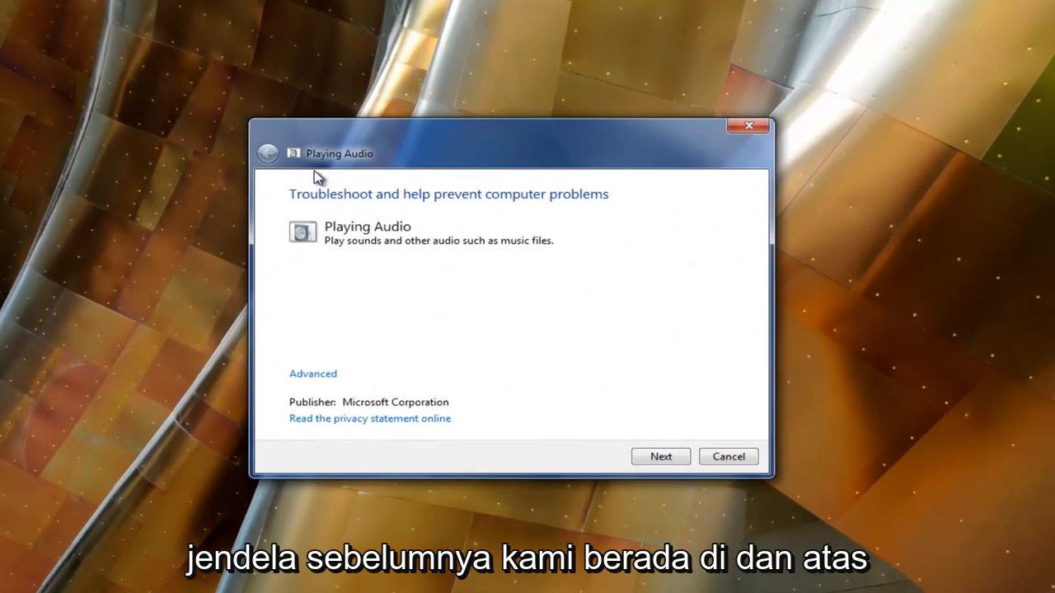
mouse_move(370, 212)
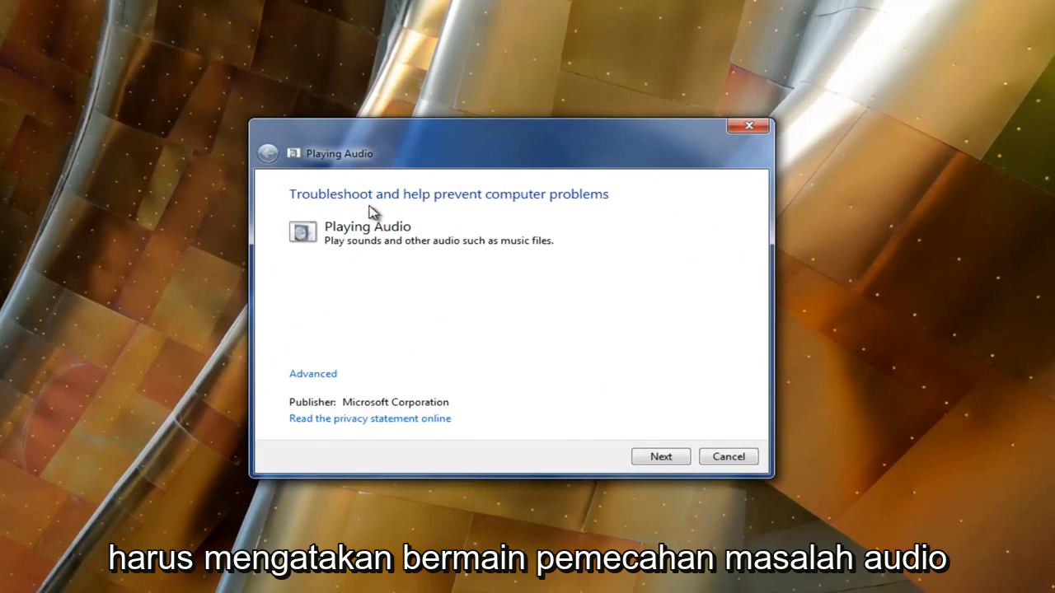
mouse_move(345, 241)
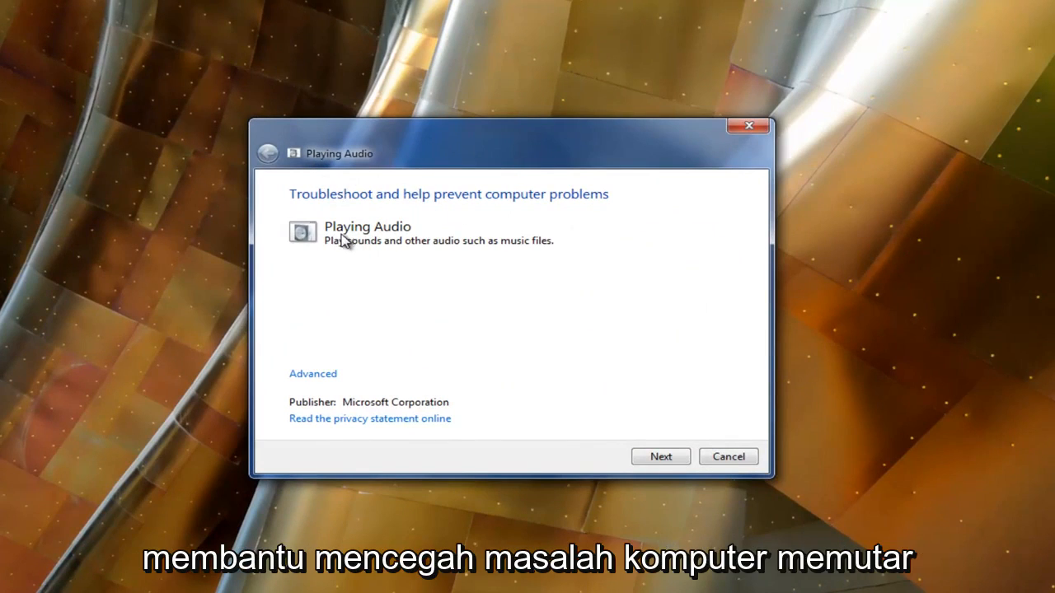
mouse_move(429, 255)
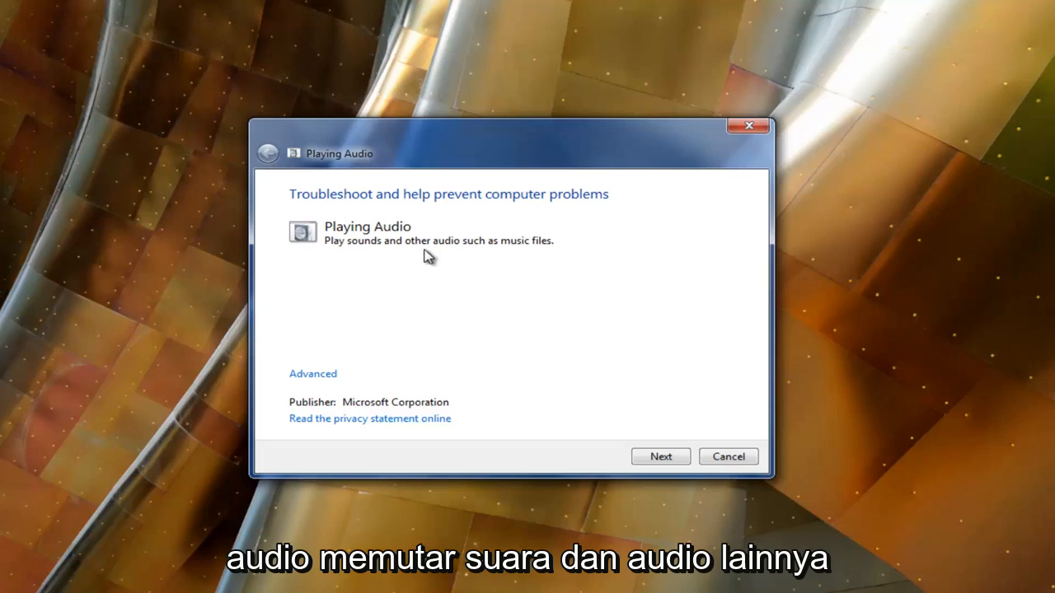
mouse_move(290, 392)
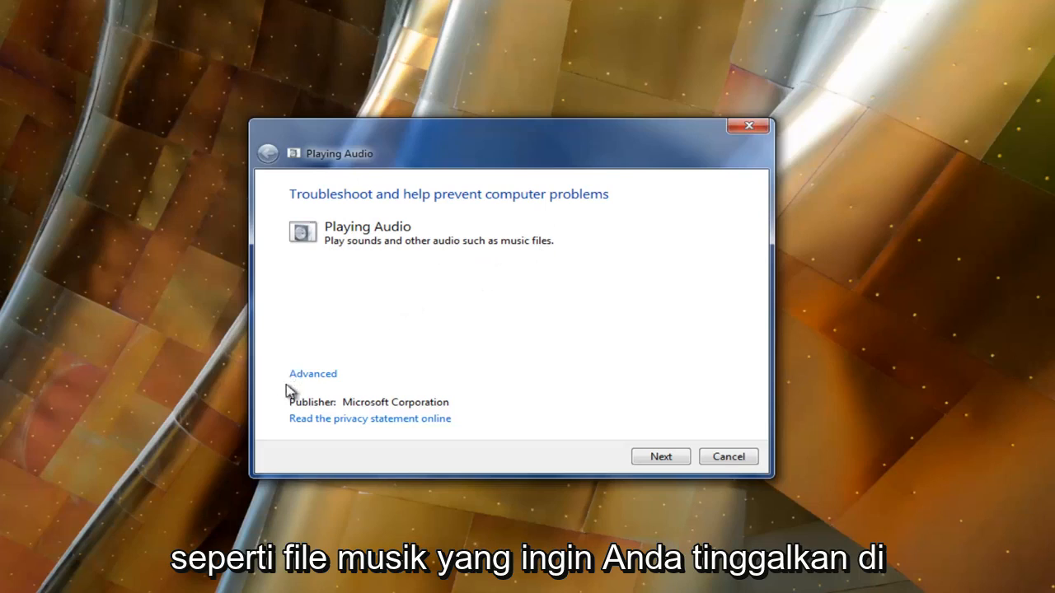
click(313, 372)
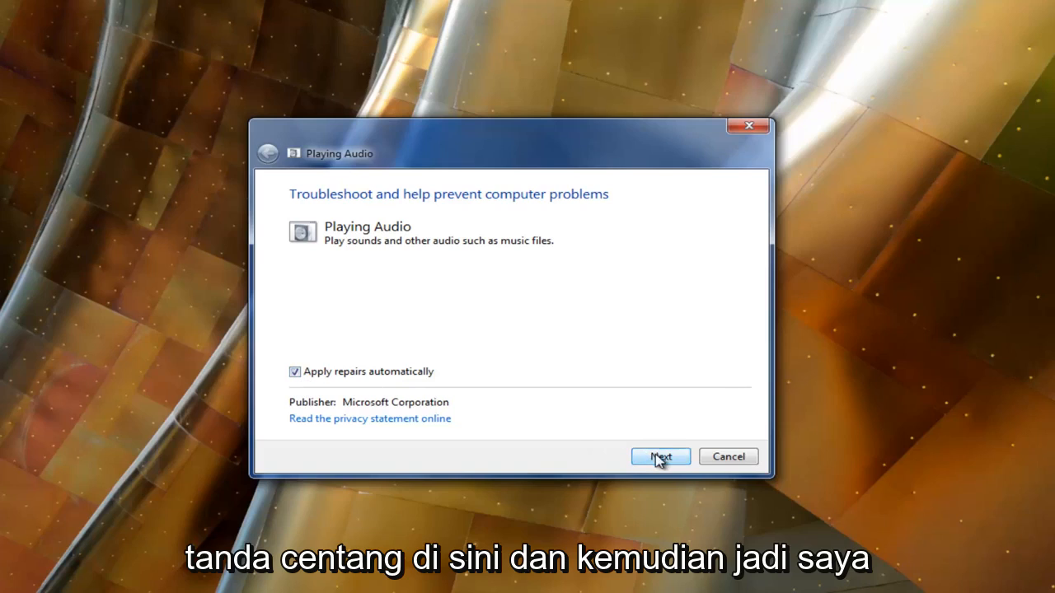
click(659, 457)
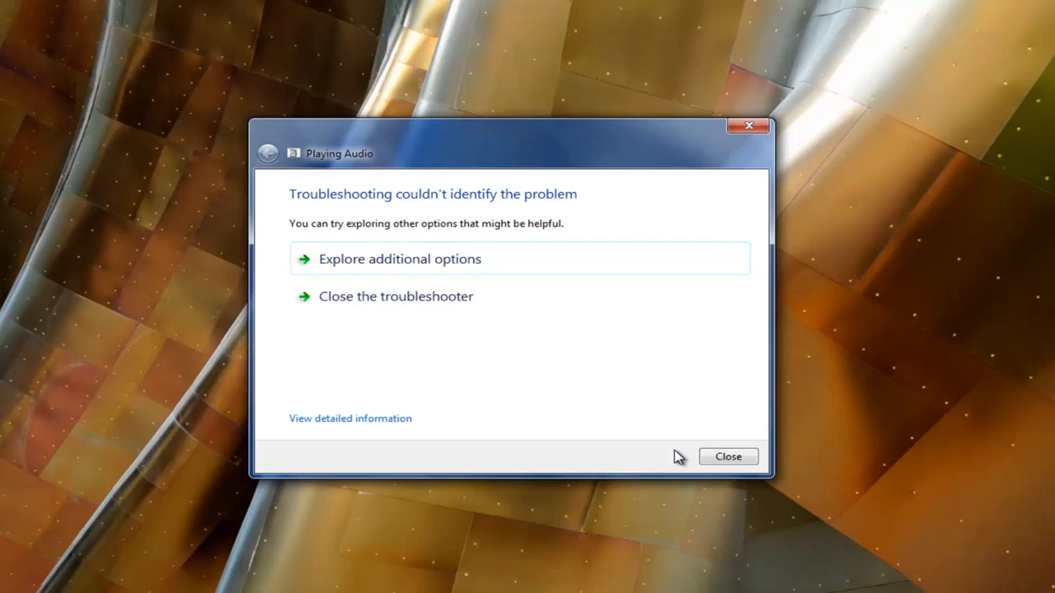
mouse_move(345, 201)
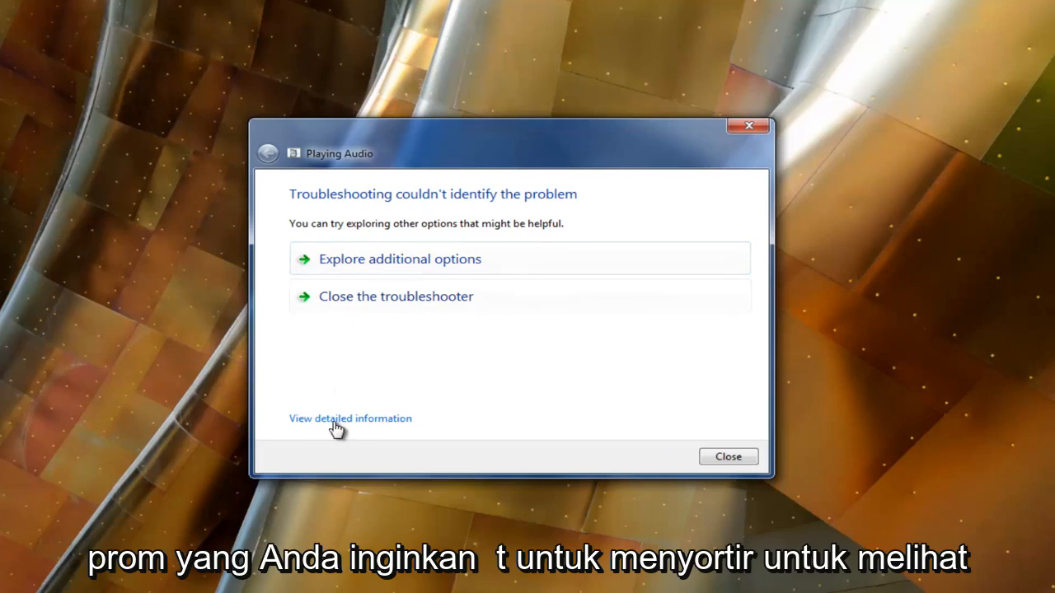
Step: View the detailed troubleshooting report listing each audio check as not present
click(350, 418)
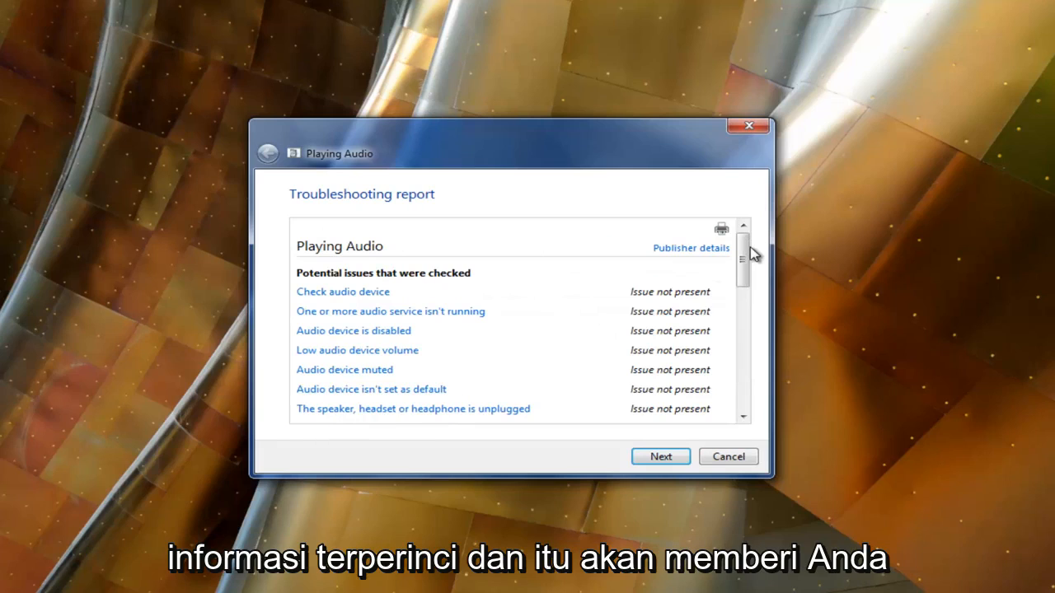
scroll(down, 3)
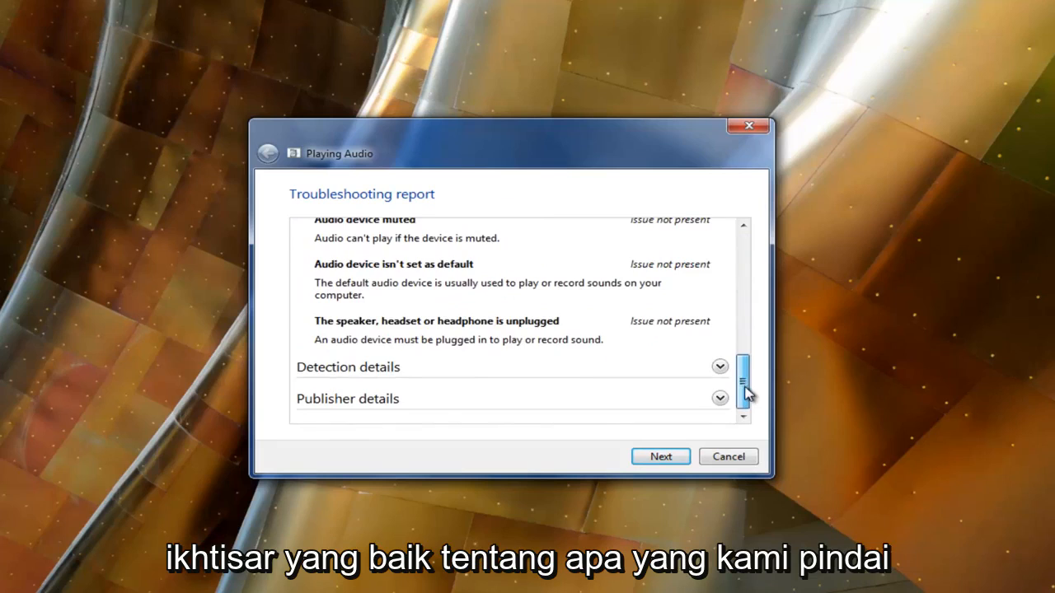
scroll(up, 3)
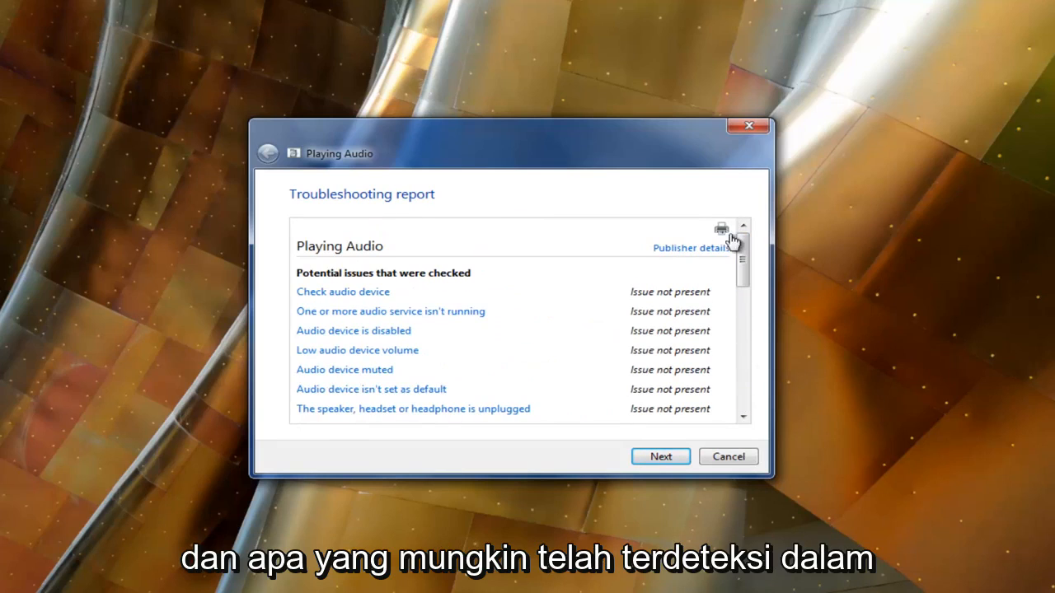
scroll(down, 3)
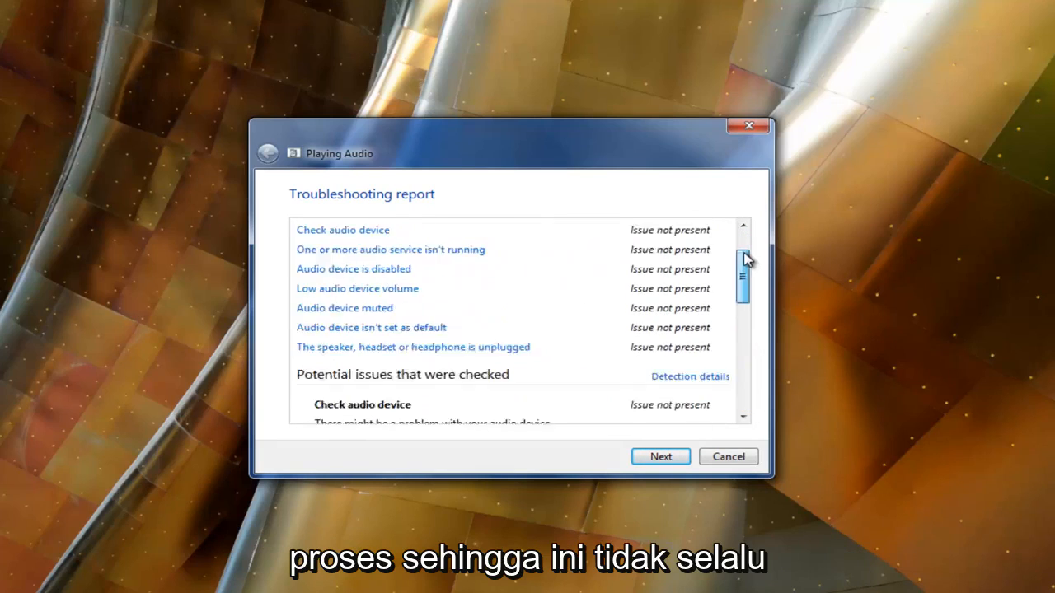